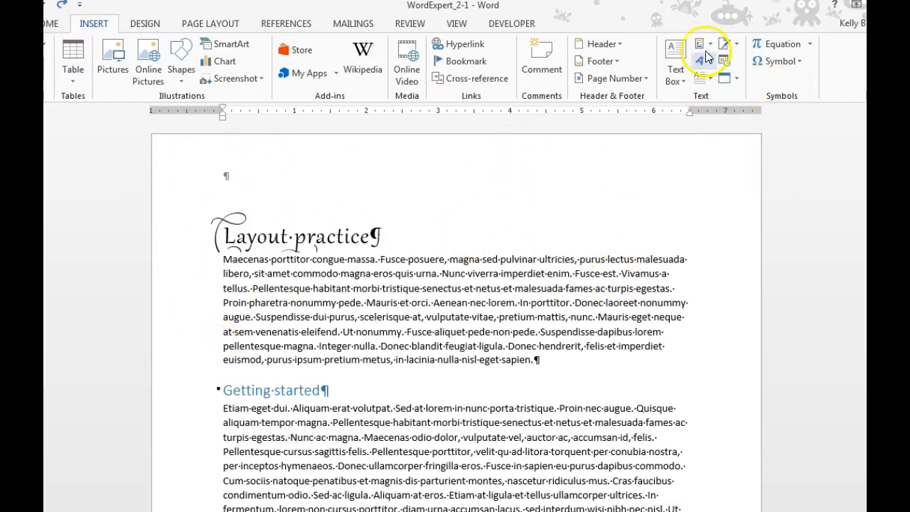
# Show the Quick Parts choices for fields, document properties and building blocks
pyautogui.click(699, 45)
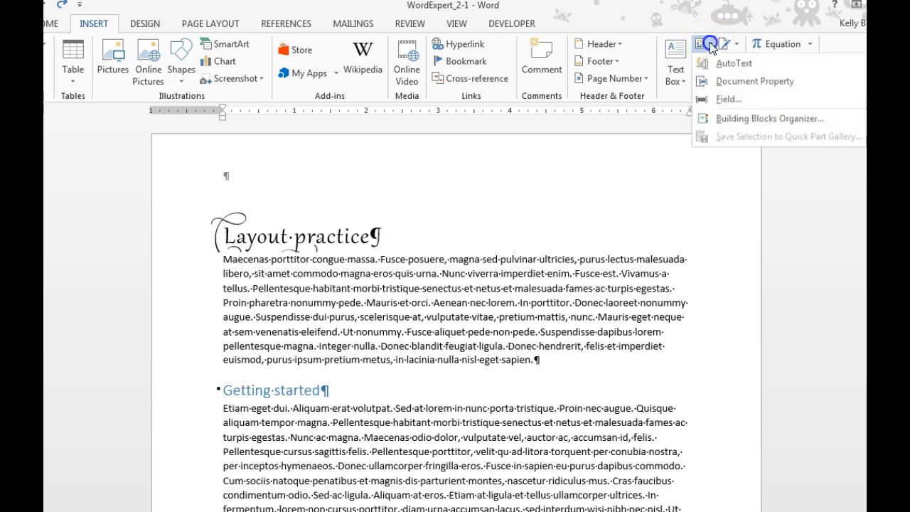
# Insert a Comments field in Uppercase format at the start of the paragraph
pyautogui.click(727, 100)
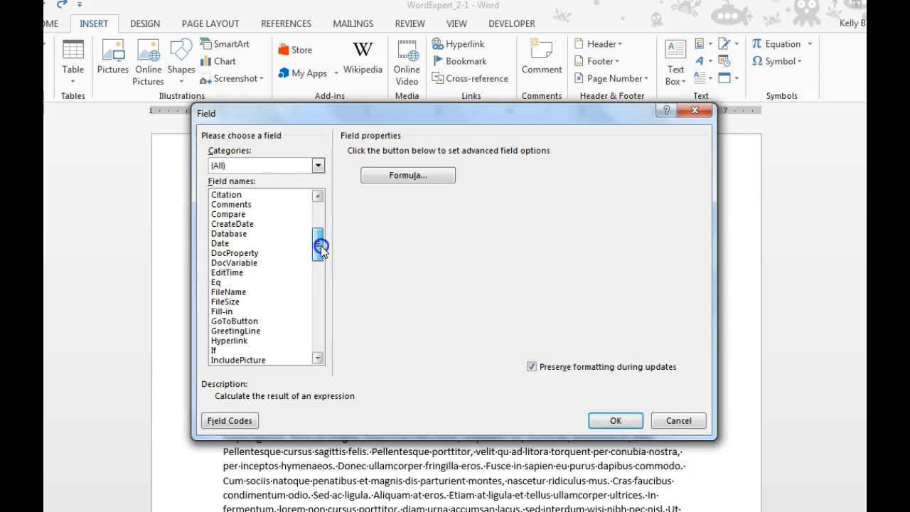
pyautogui.scroll(3)
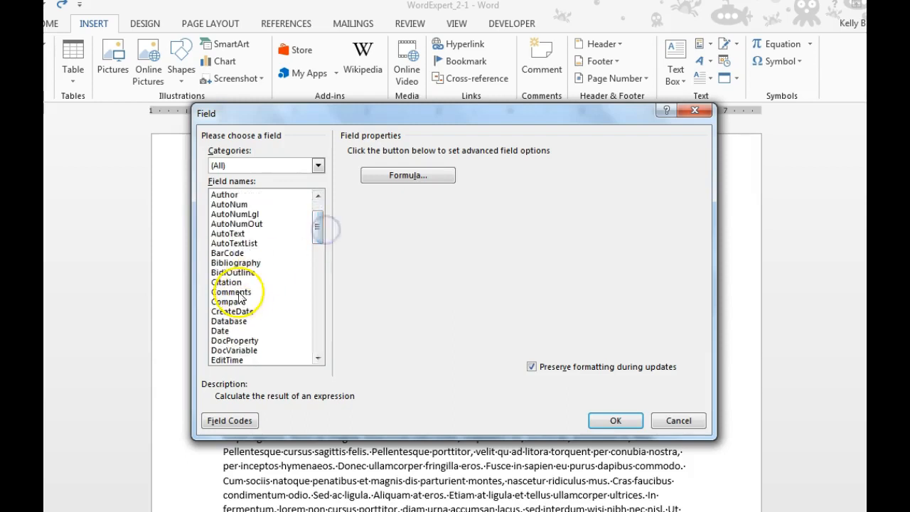
pyautogui.click(231, 292)
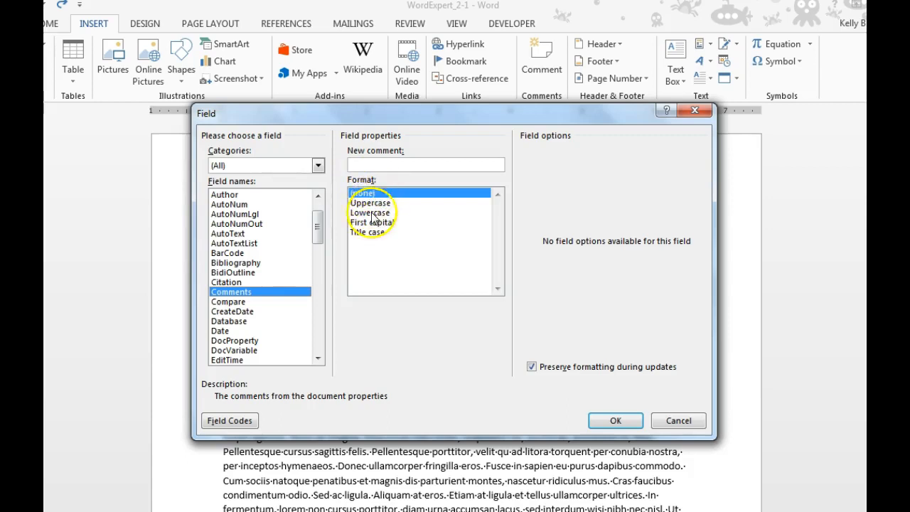
pyautogui.click(370, 202)
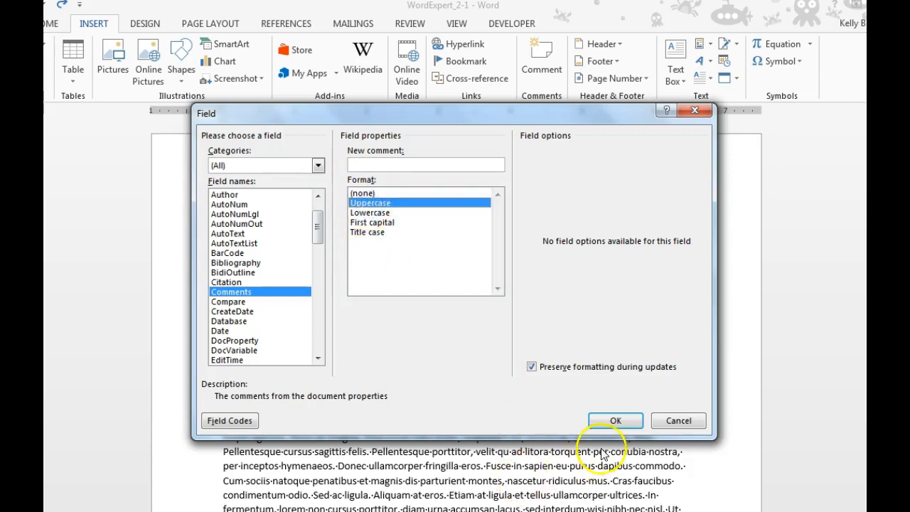
pyautogui.click(614, 420)
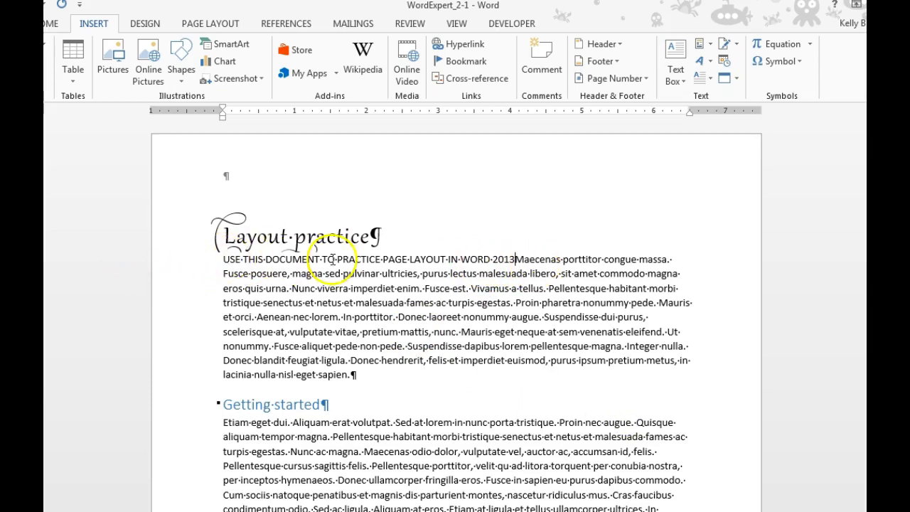
# Reveal the Comments field's code, then reopen its settings via Edit Field
pyautogui.rightClick(460, 259)
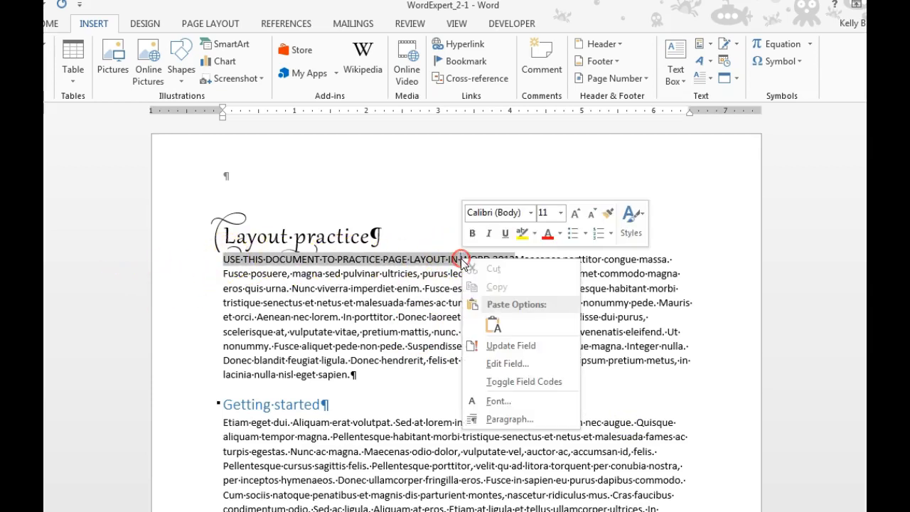
pyautogui.click(524, 381)
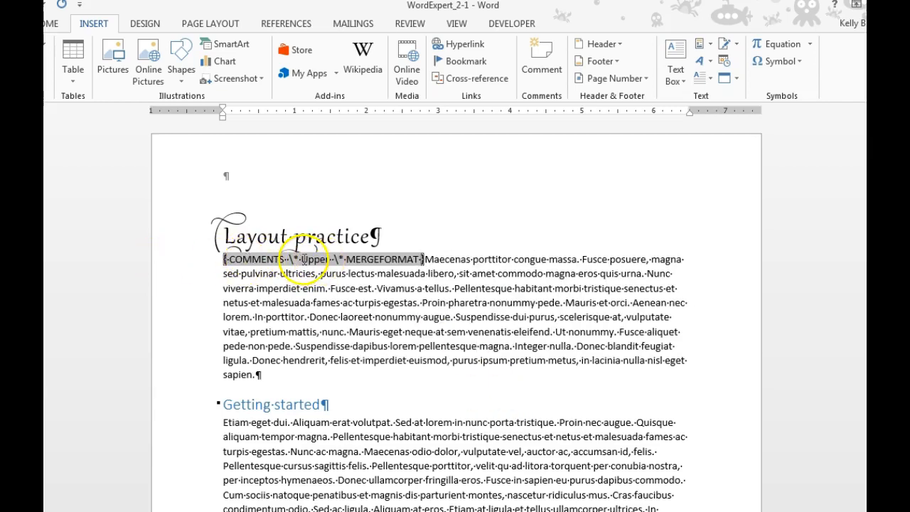
pyautogui.rightClick(305, 259)
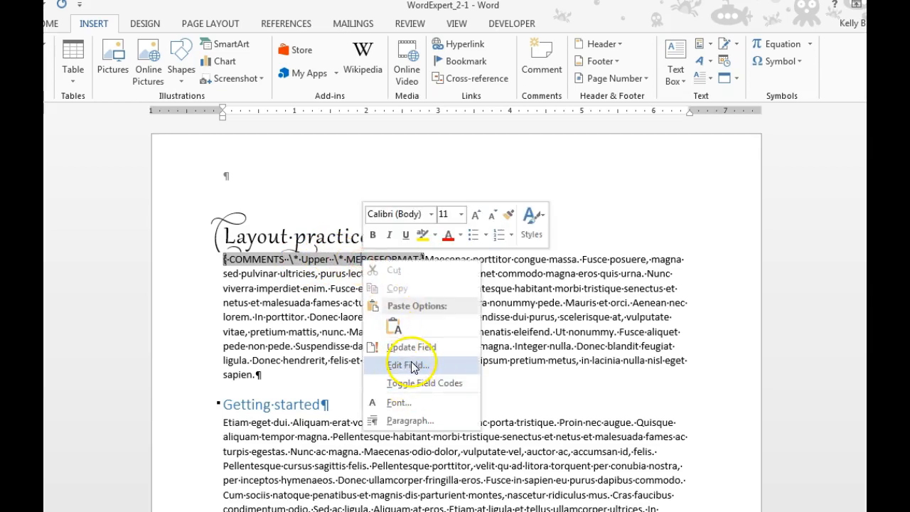
pyautogui.click(406, 364)
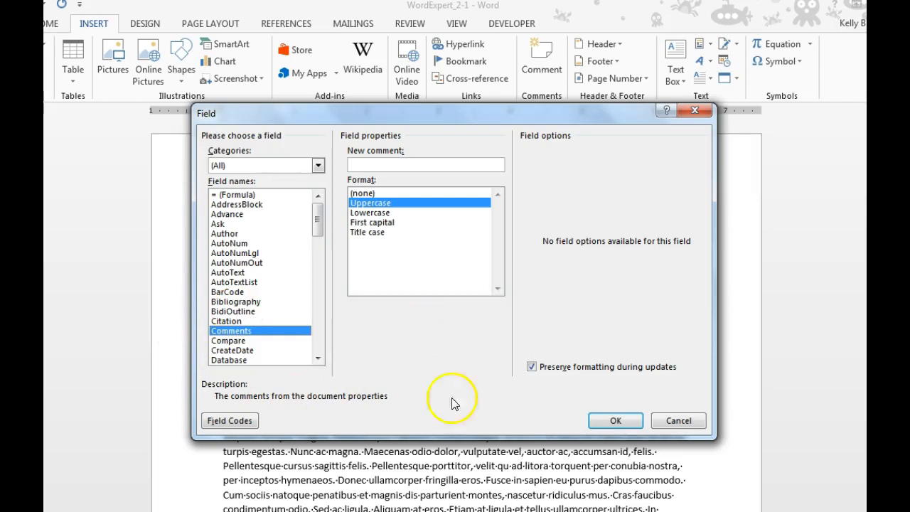